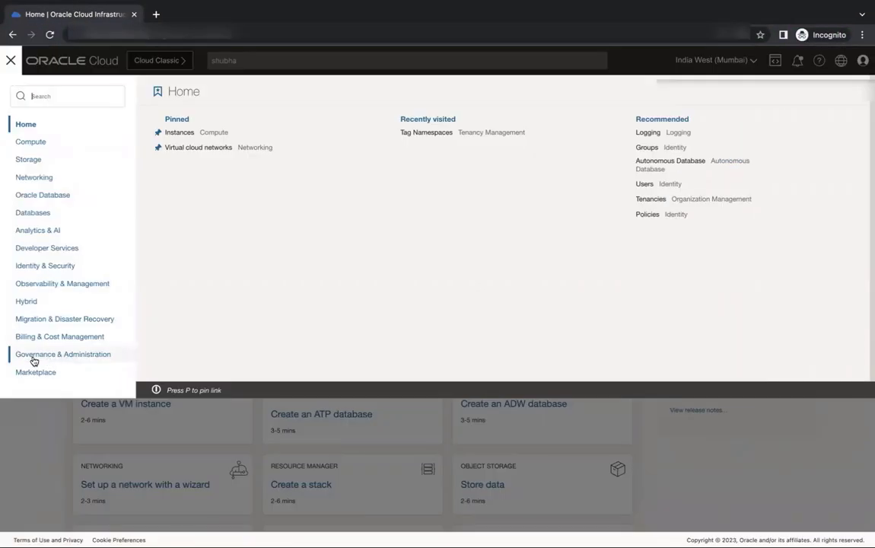
Step: Navigate through Governance & Administration to the Tag Namespaces page
left_click(62, 353)
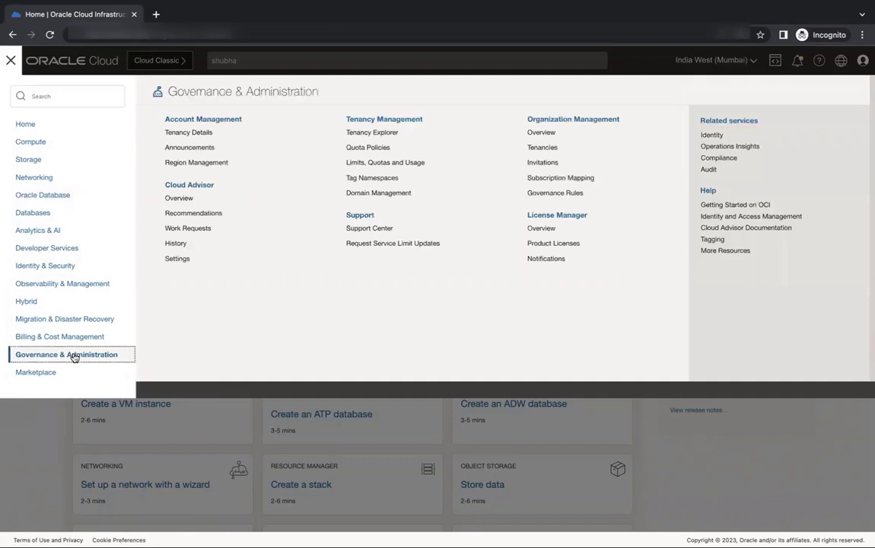
mouse_move(370, 124)
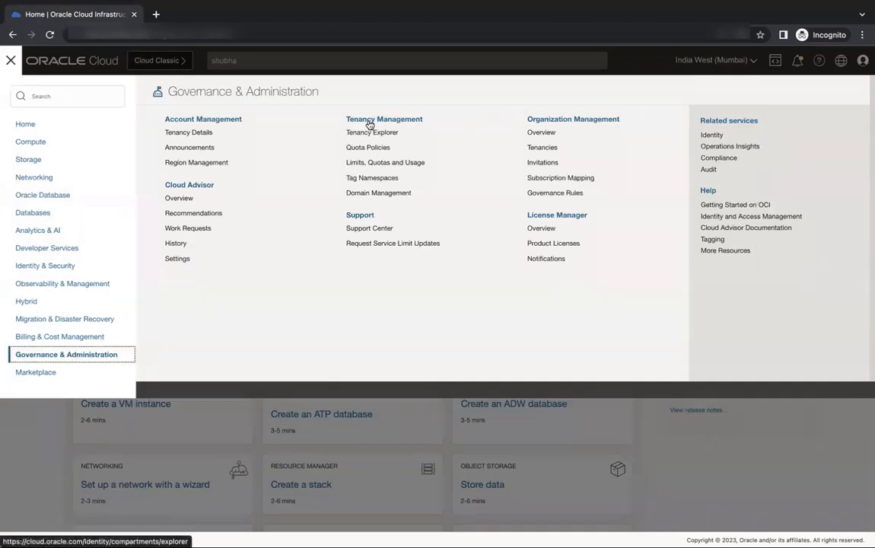
mouse_move(388, 195)
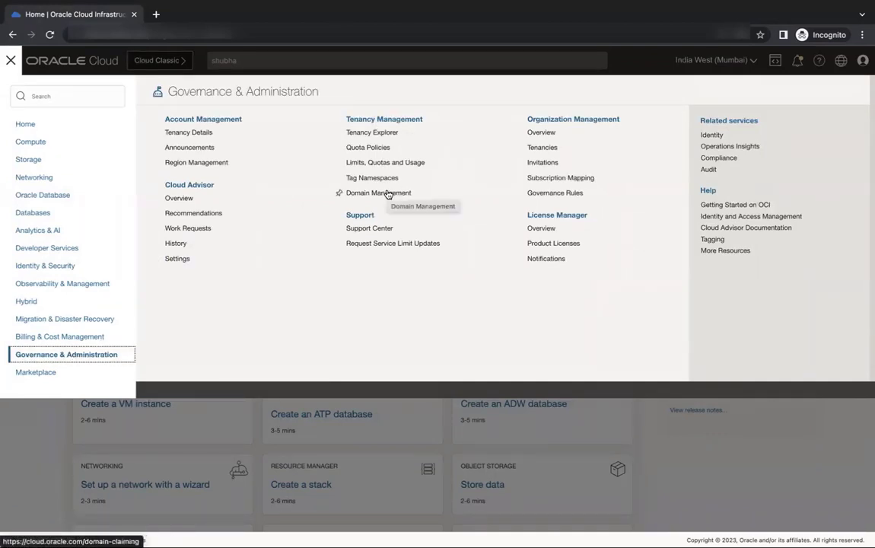
left_click(371, 178)
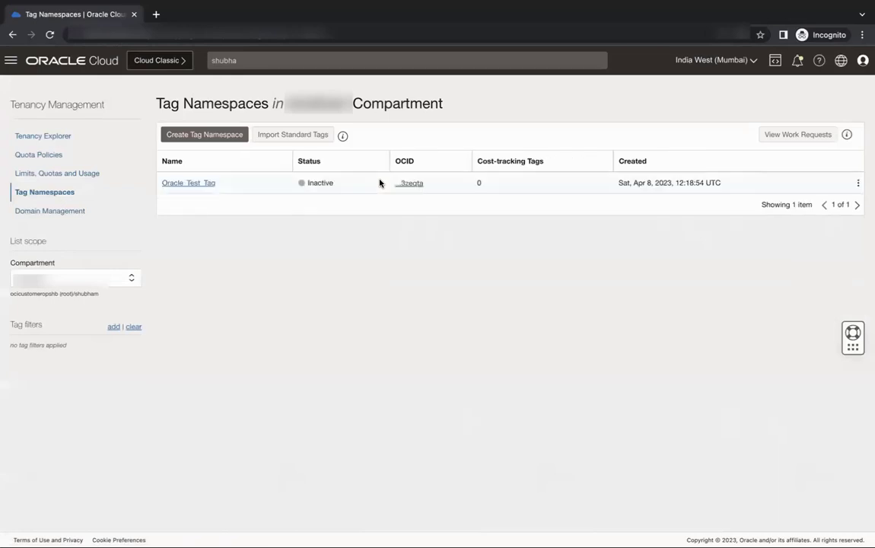
Step: Create tag namespace 'Oracle_Tag' with the description 'Test Tag'
left_click(204, 134)
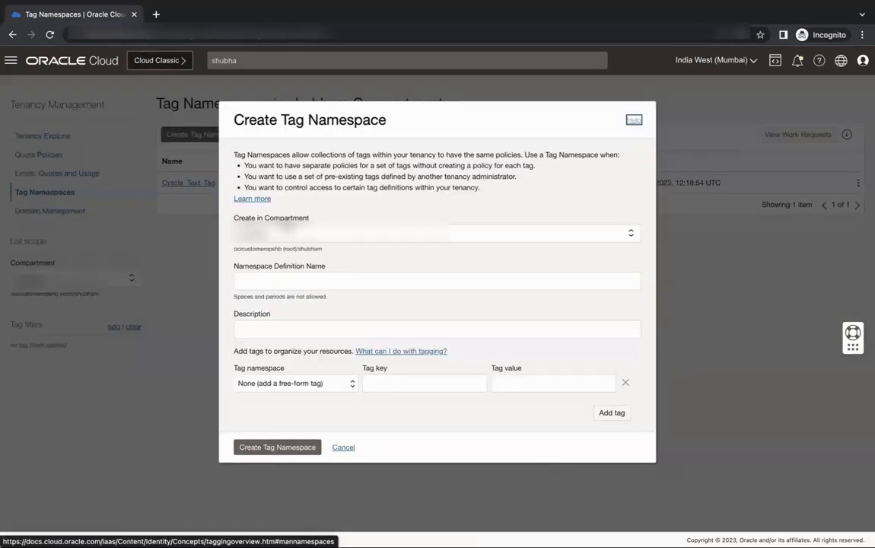
type("Oracle_Ta")
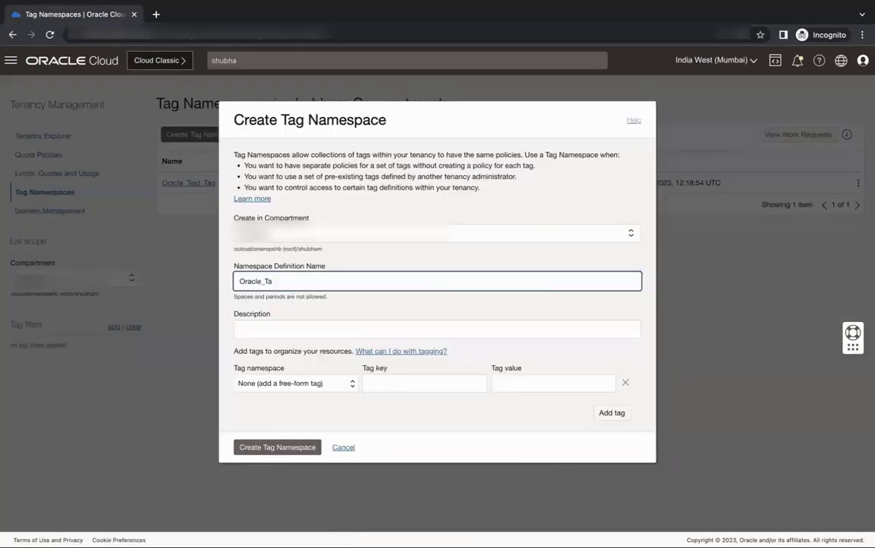
type("Test Tag")
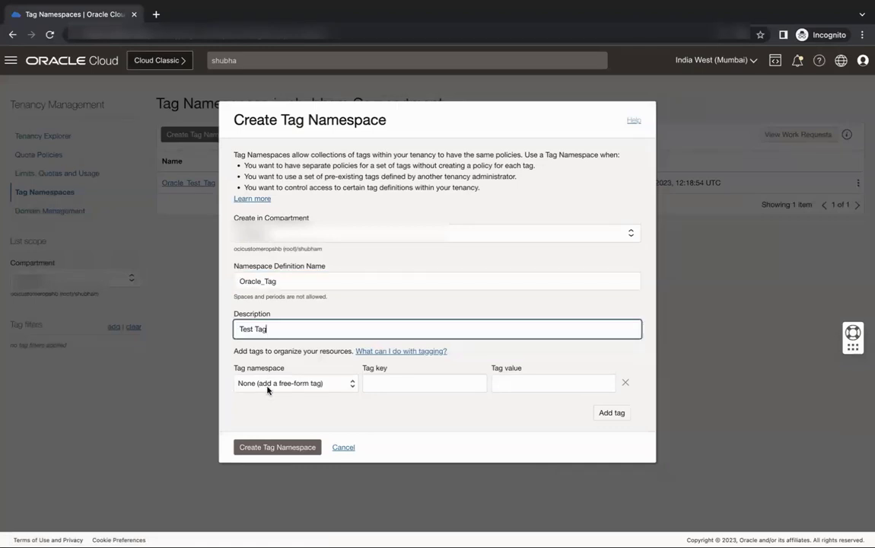
mouse_move(266, 419)
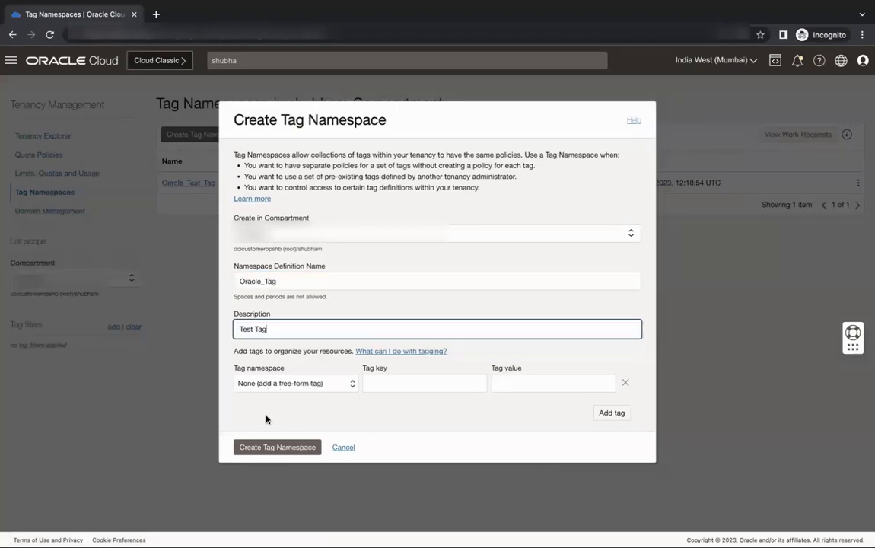
left_click(277, 446)
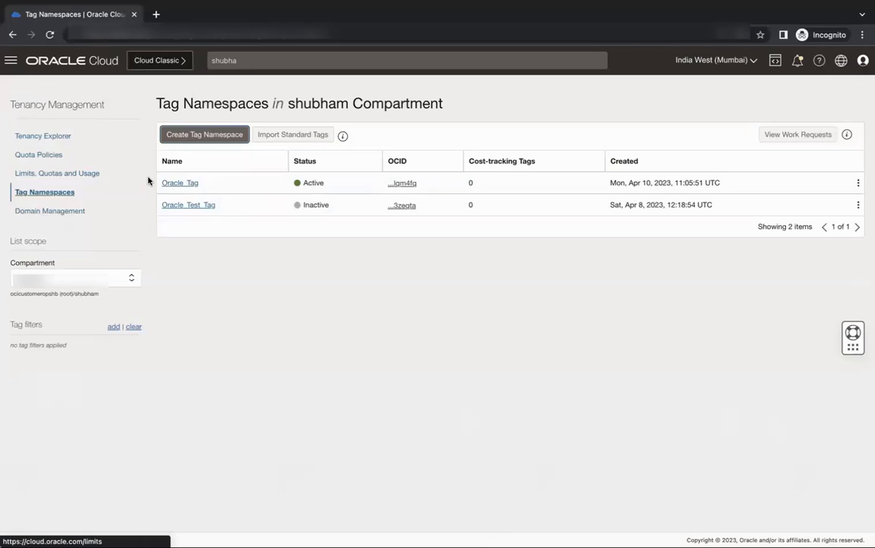
Step: Open the Oracle_Tag namespace's details page from the Tag Namespaces table
left_click(180, 182)
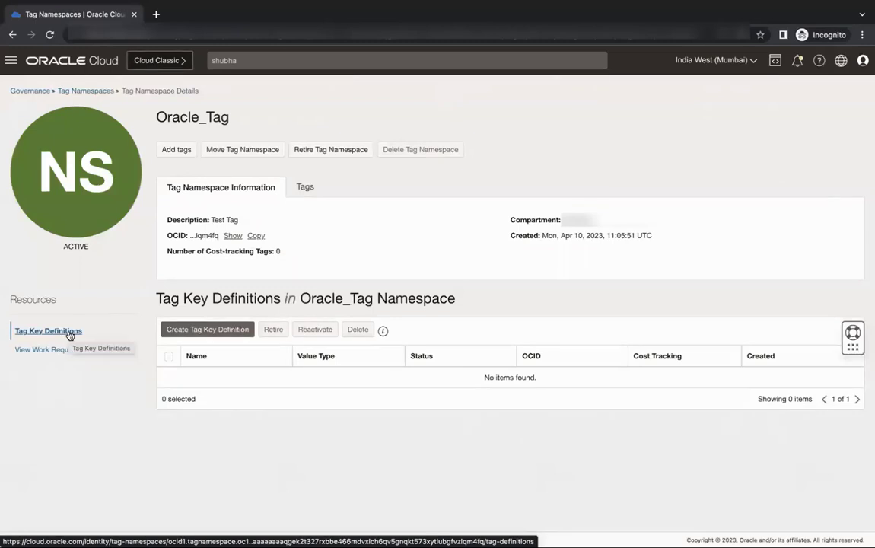
mouse_move(76, 337)
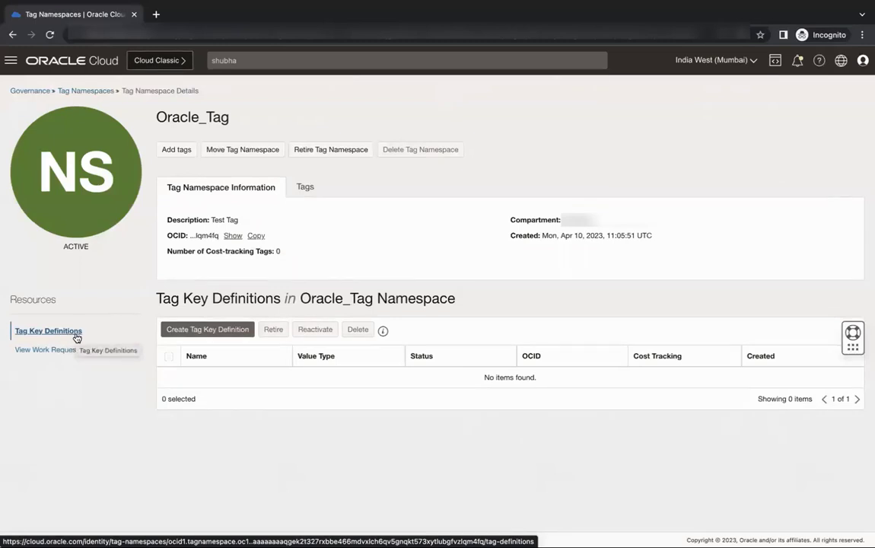
Step: Define list-type tag key Oracle_Key, description 'Test Key', with values l-1 and l-3
left_click(207, 330)
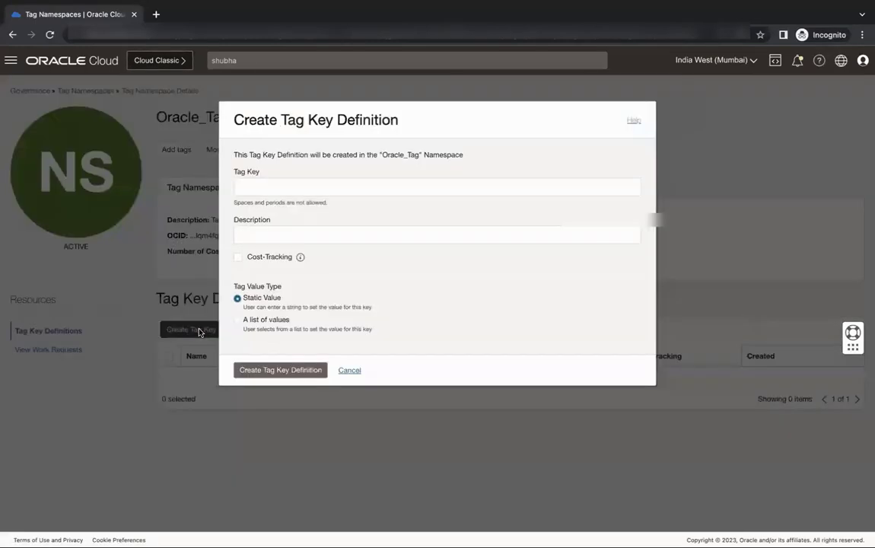
type("Oracle_Key")
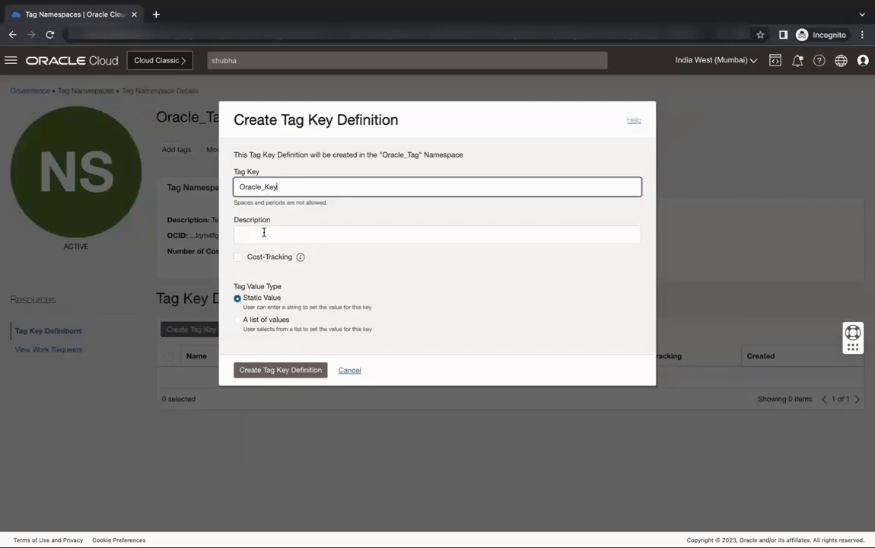
type("Test Key")
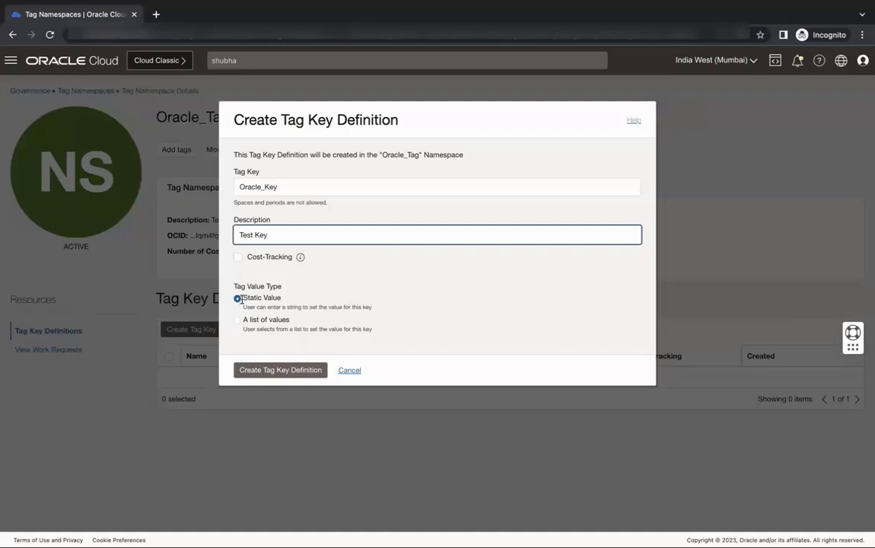
left_click(238, 319)
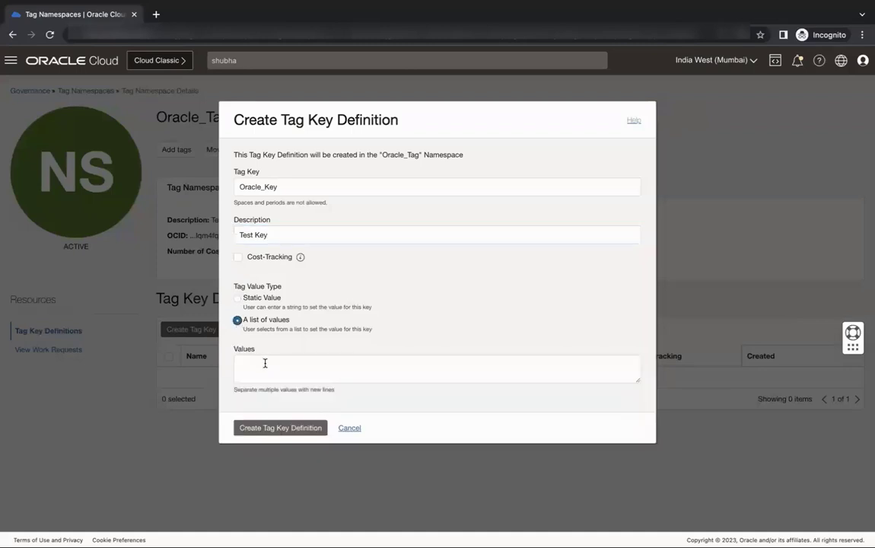
type("l-1")
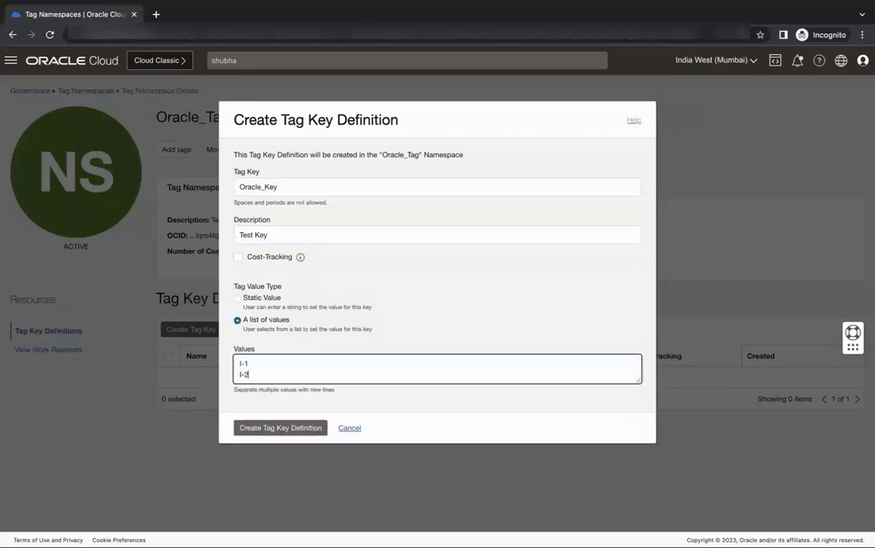
key("Enter")
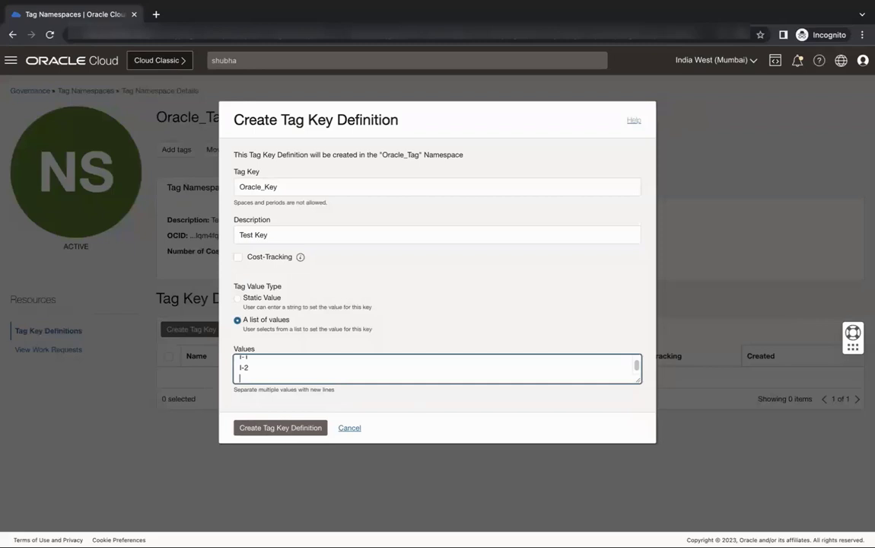
type("l-3")
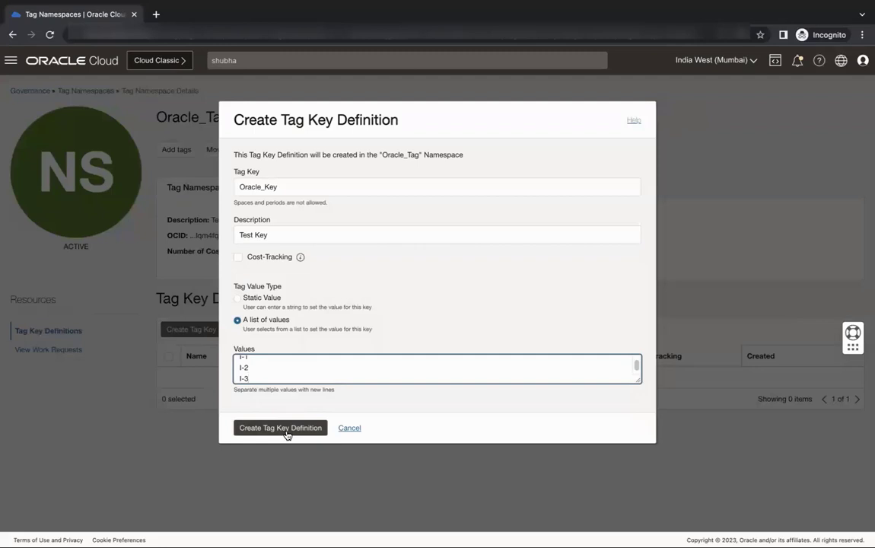
left_click(280, 428)
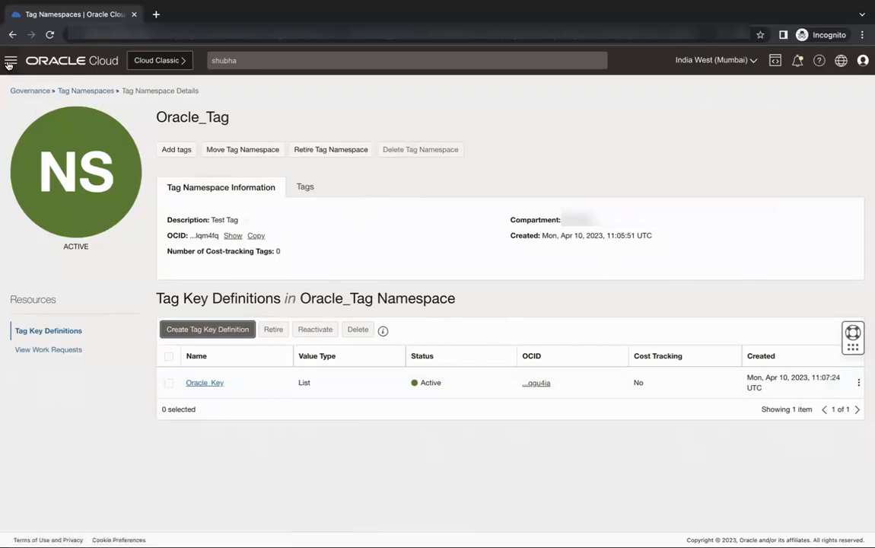
Step: Go to the Compartments list through the main navigation menu
left_click(12, 60)
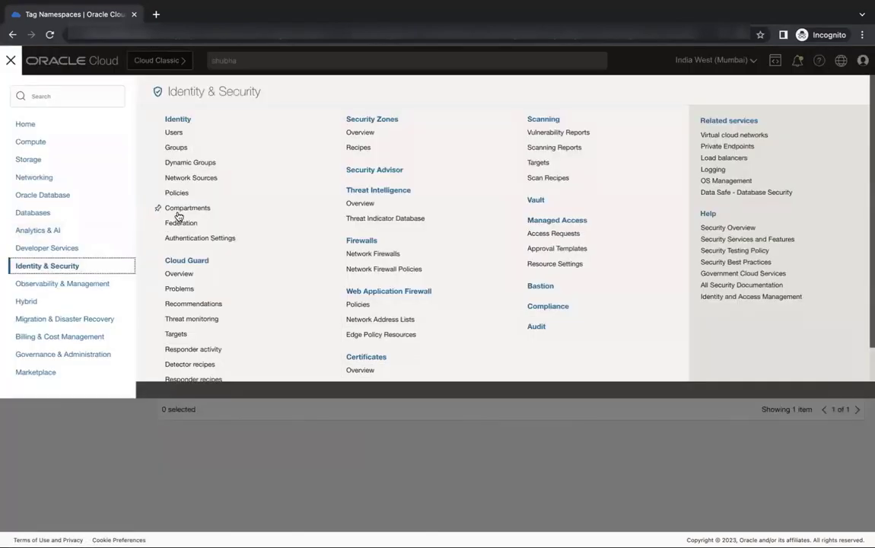
mouse_move(187, 207)
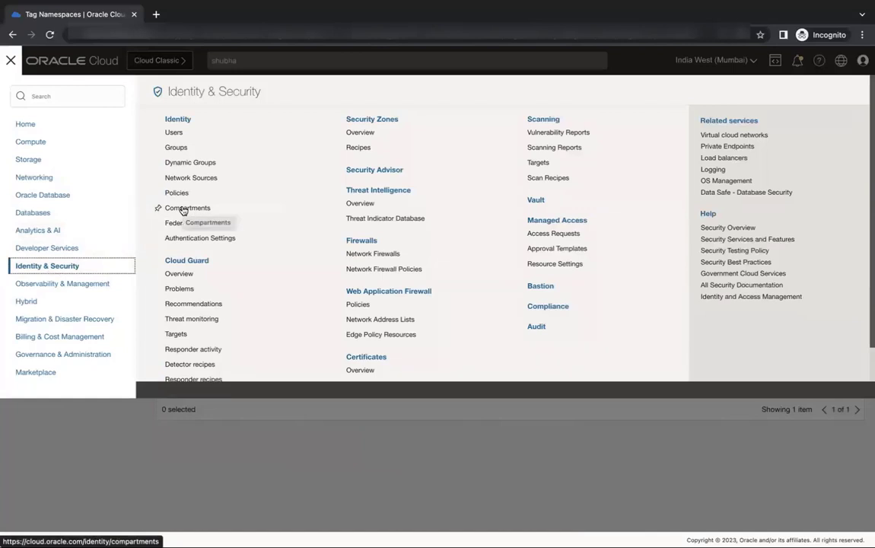
left_click(187, 208)
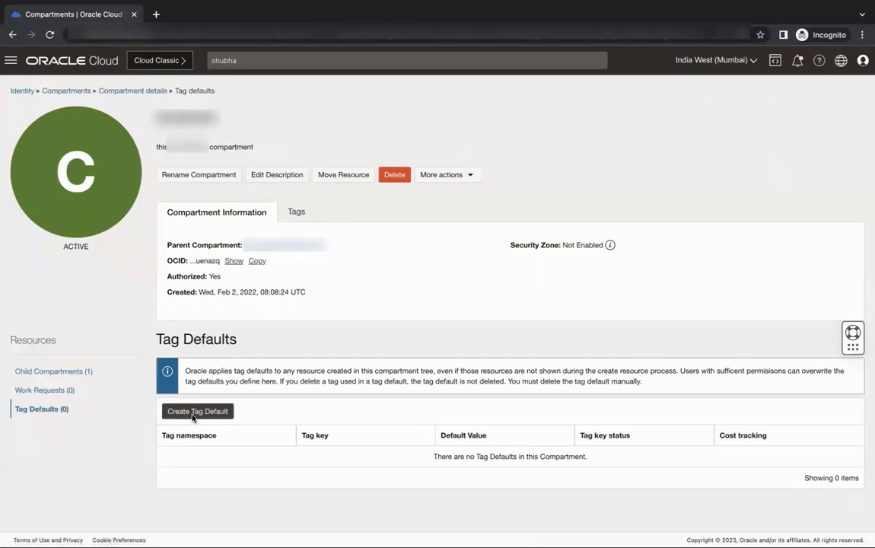
Step: Add tag default Oracle_Tag.Oracle_Key to the compartment with a User-Applied Value
left_click(197, 411)
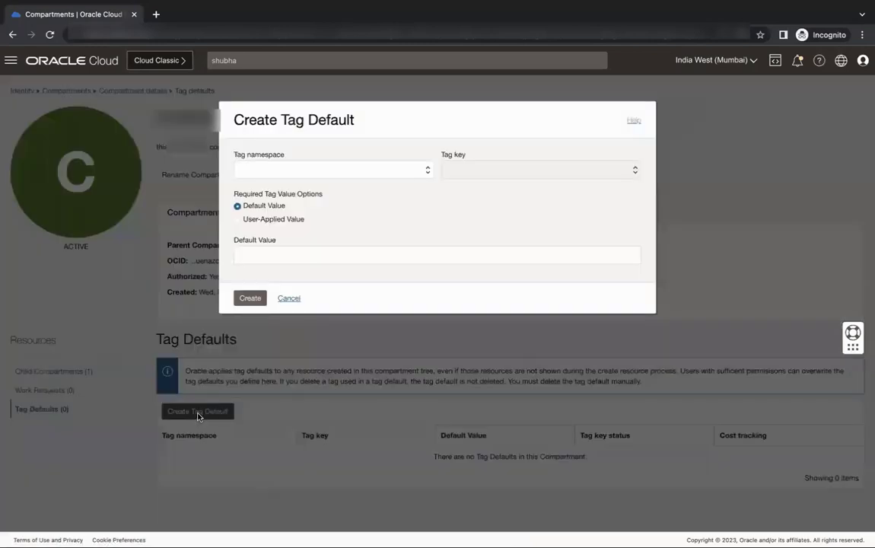
left_click(332, 169)
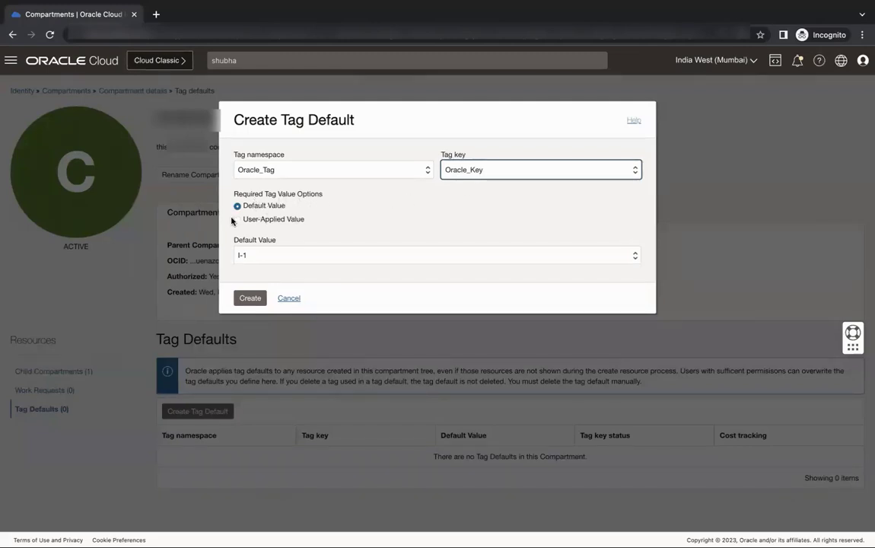
left_click(238, 220)
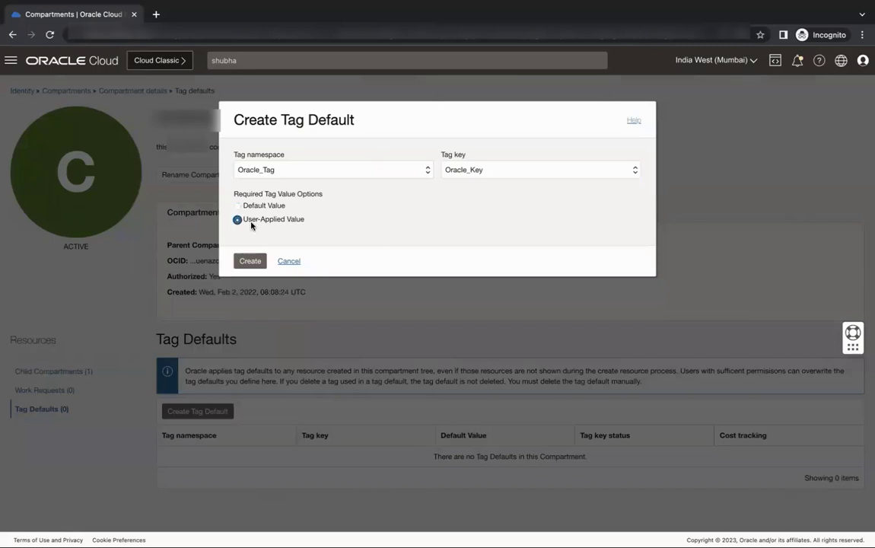
mouse_move(297, 241)
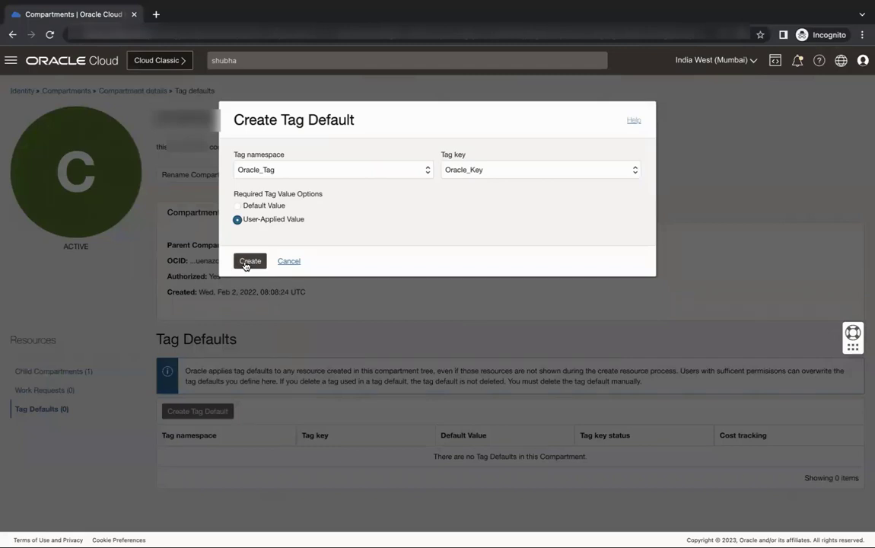
left_click(250, 261)
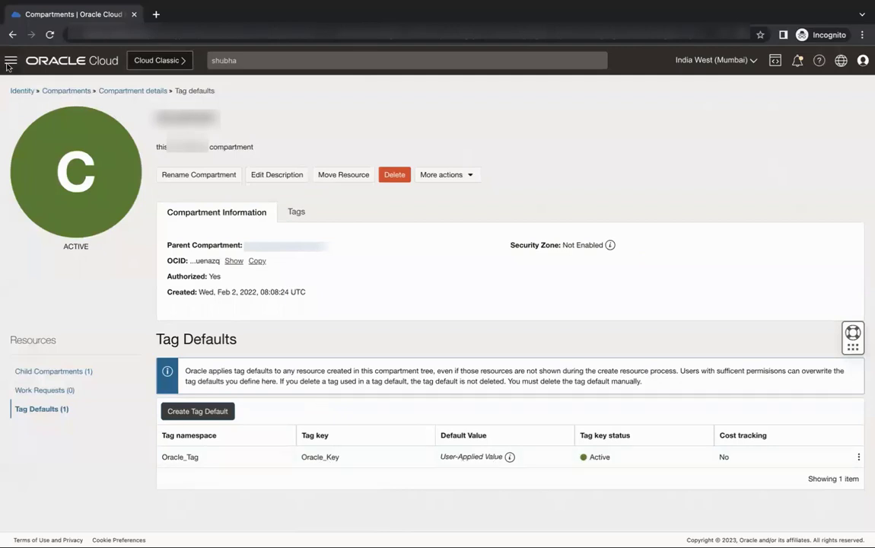
Step: Navigate through Storage to the Object Storage Buckets page
left_click(11, 60)
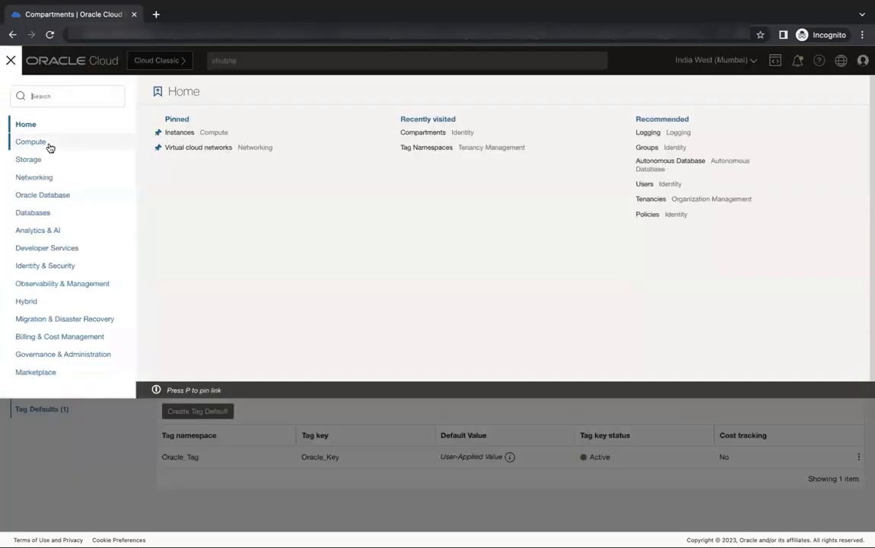
mouse_move(33, 161)
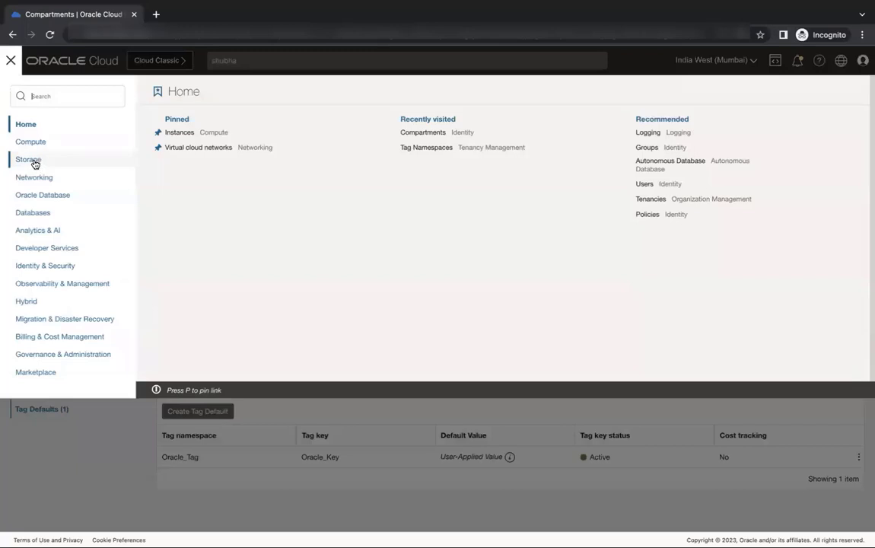
left_click(28, 159)
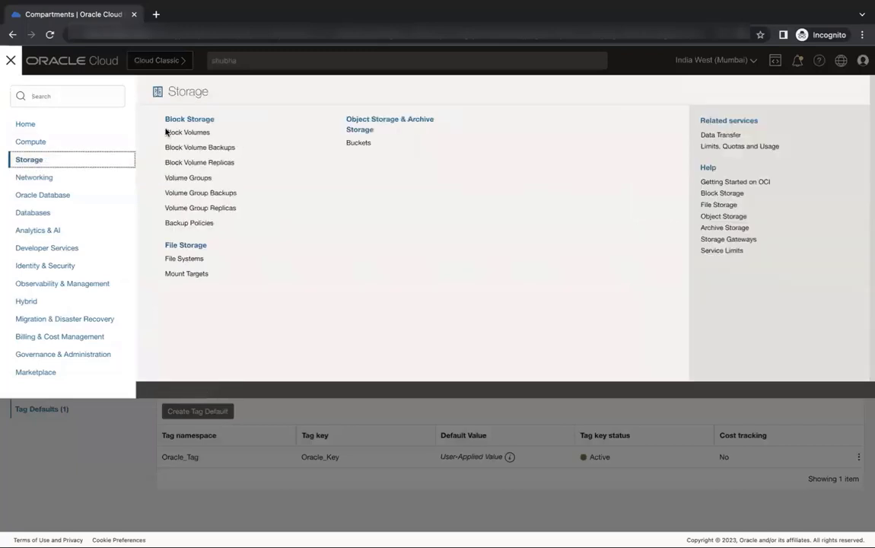
mouse_move(361, 128)
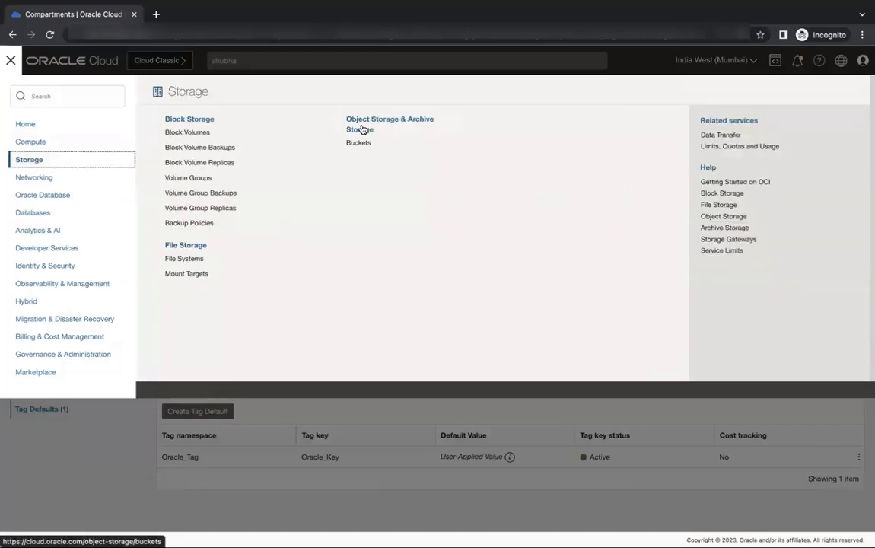
left_click(358, 142)
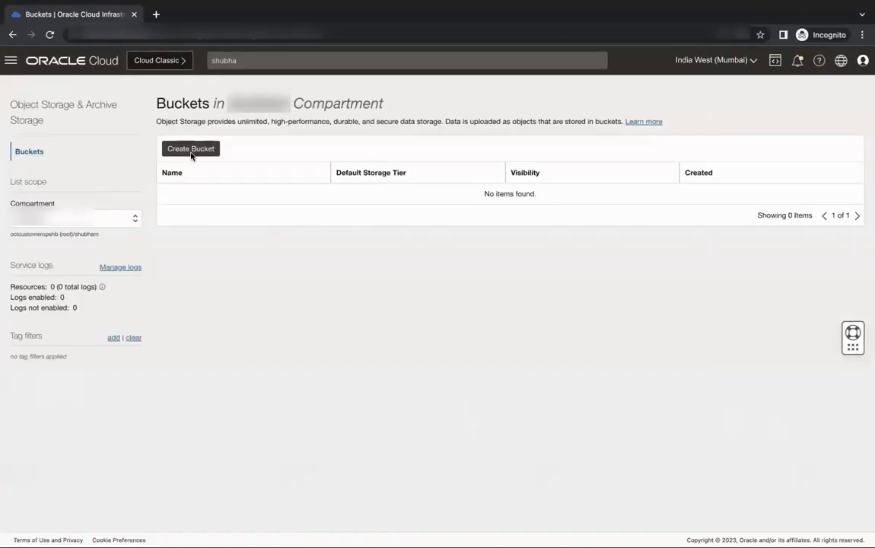
Step: Submit a new bucket with no tags, then open the tag namespace dropdown
left_click(190, 148)
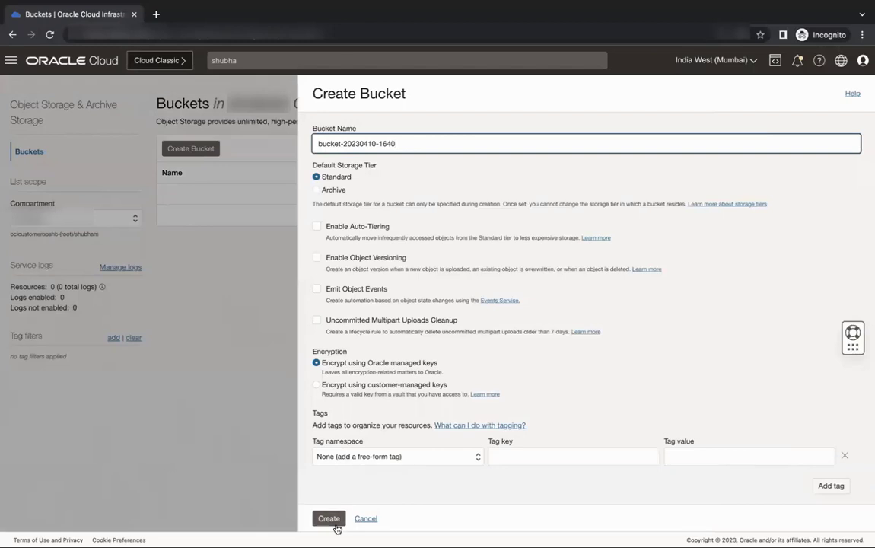
left_click(327, 519)
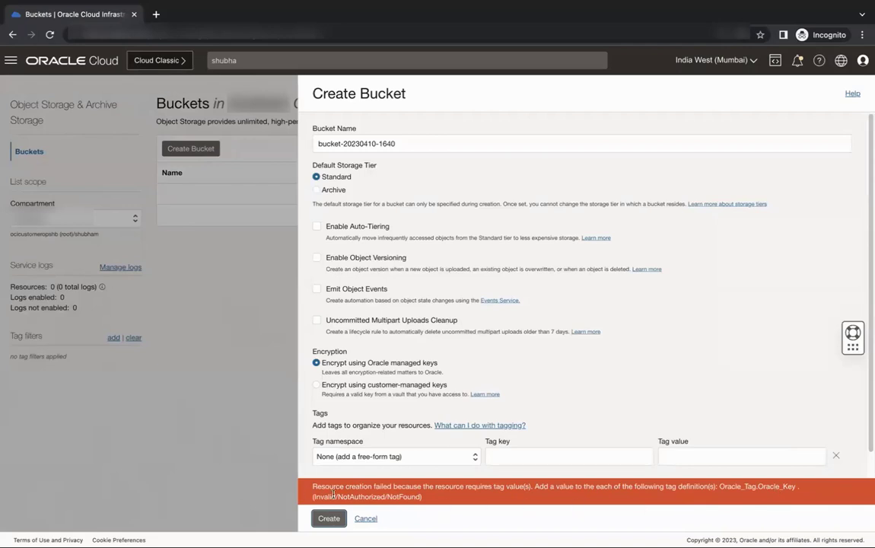
mouse_move(409, 507)
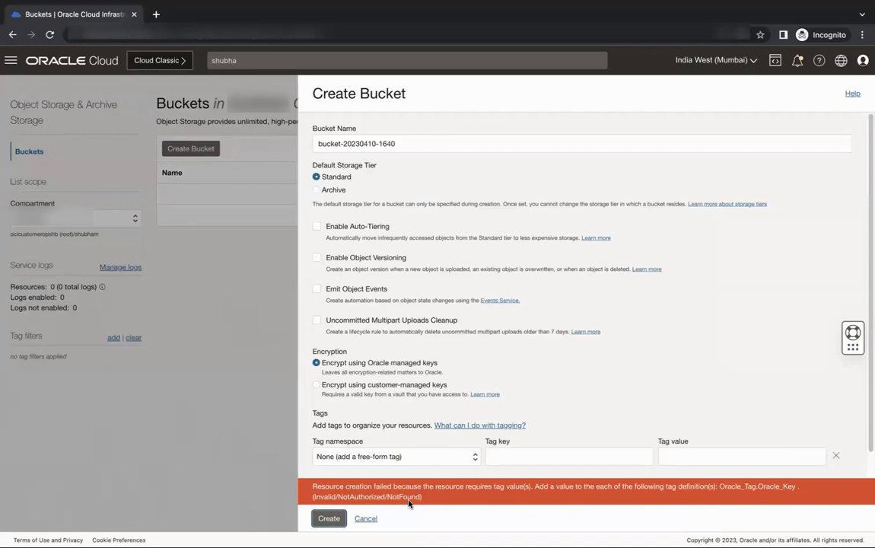
left_click(398, 456)
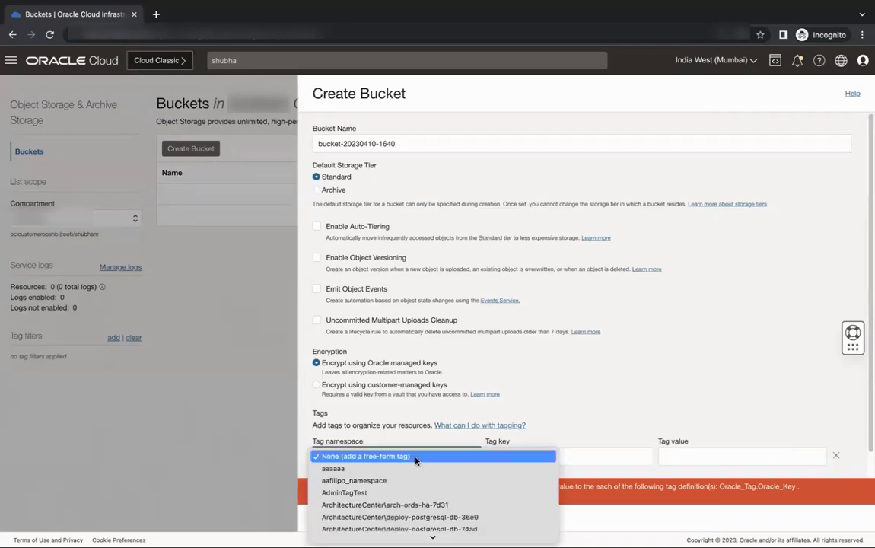